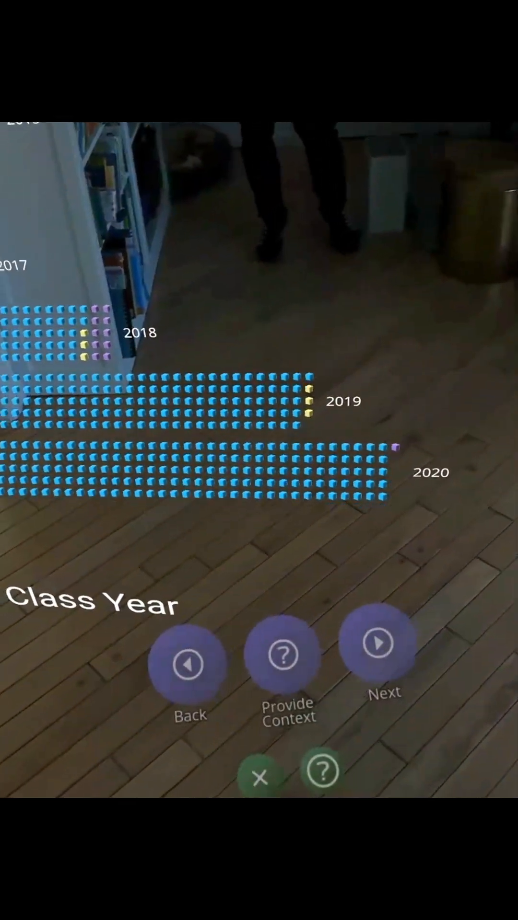
# Show the AI Provided Context panel about Y Combinator next to the class-year dot chart.
pyautogui.click(287, 654)
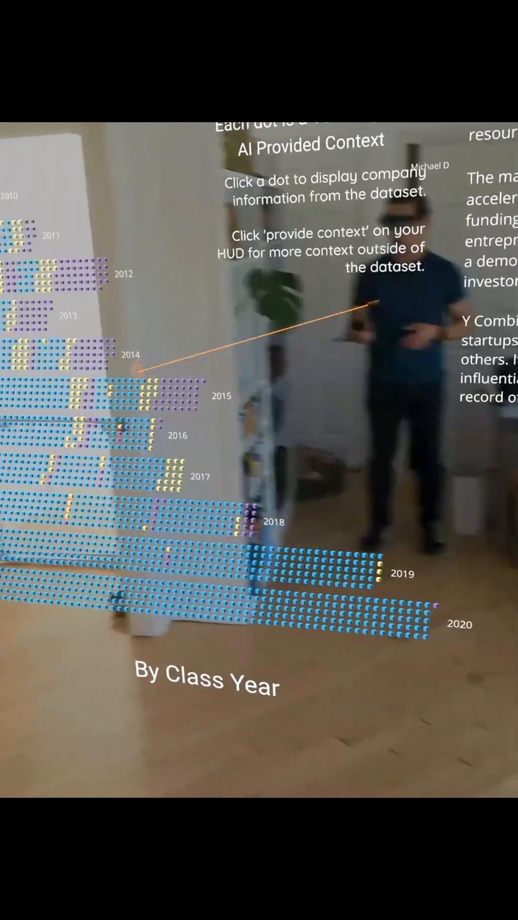